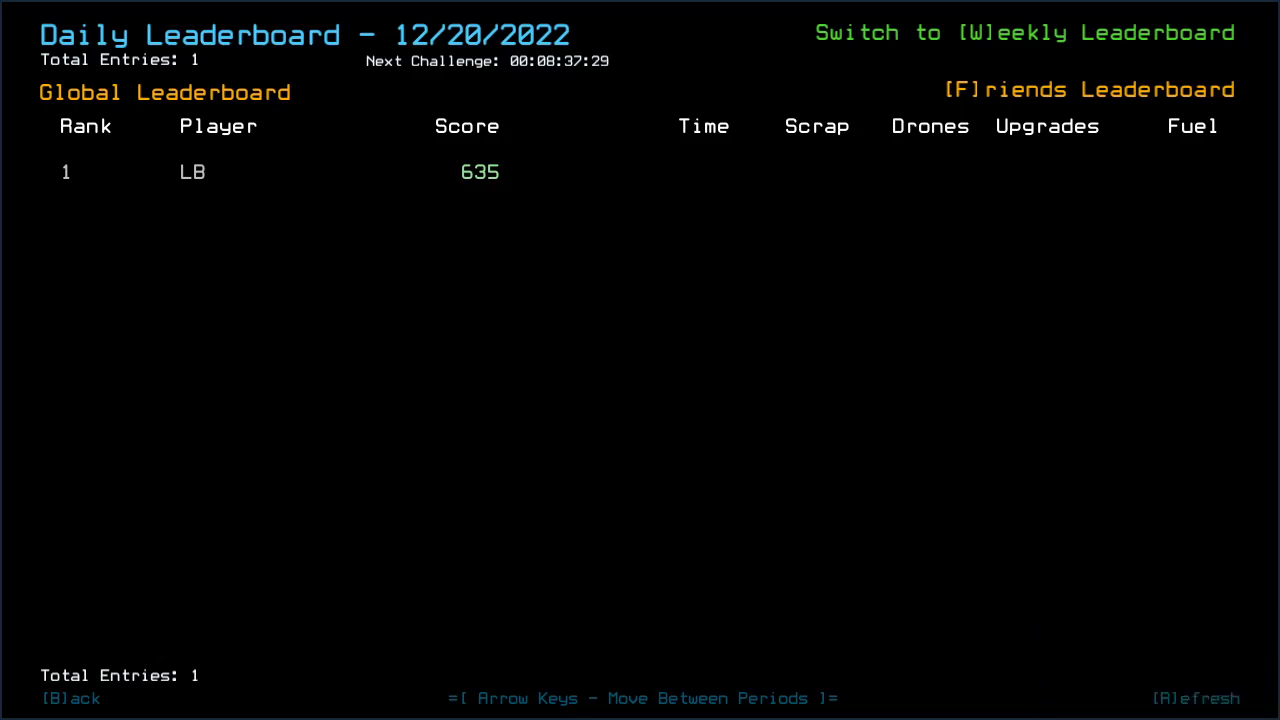
Switch the Daily Leaderboard back to 12/19/2022, showing Mustika 1015 and LB 944
{"action": "key", "text": "Left"}
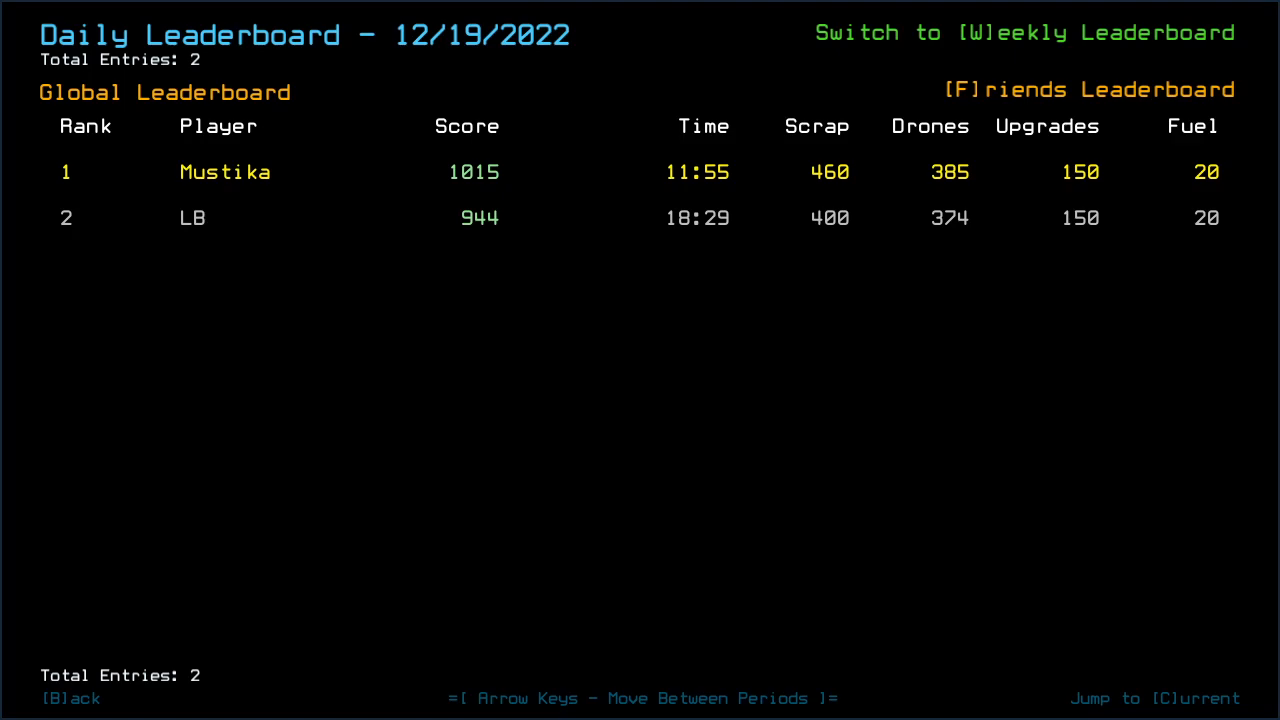
{"action": "key", "text": "b"}
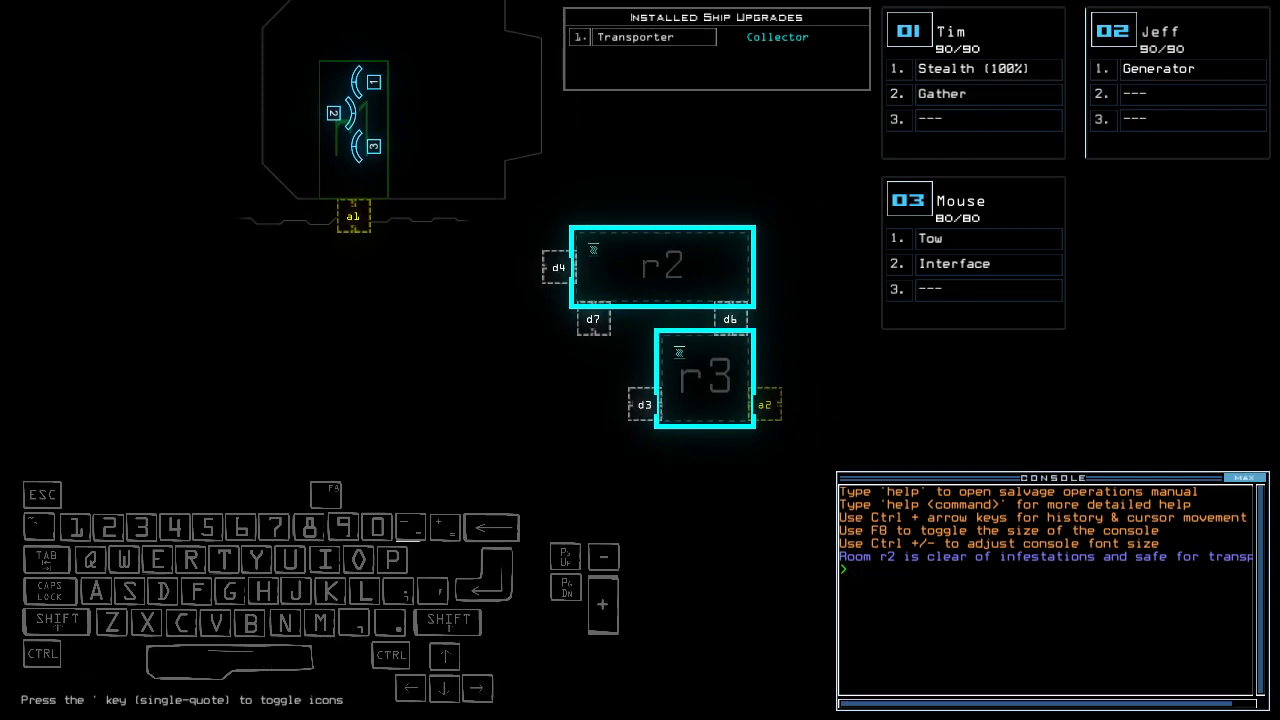
Ready drone 3 and set stealth mode from the console
{"action": "type", "text": "ready 3;set"}
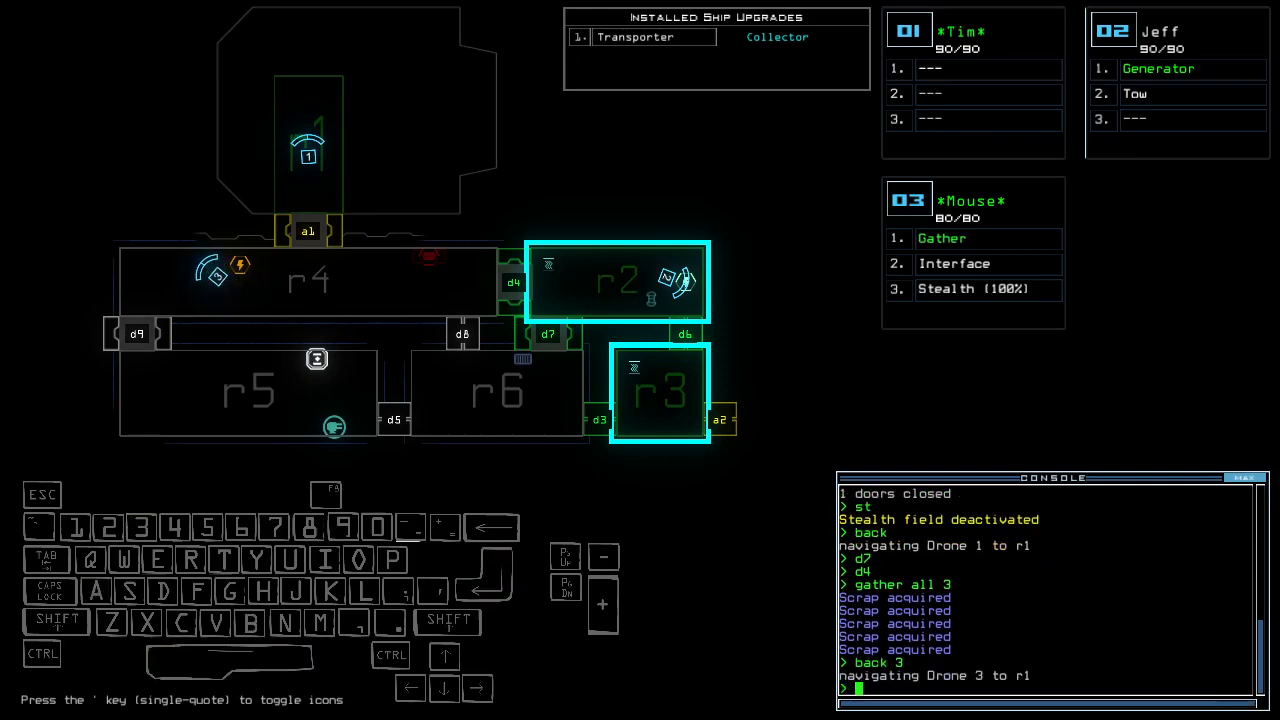
Run d3;a2;t4;ra to vent the derelict, leave with 'out', and accept the 635 score
{"action": "type", "text": "d3"}
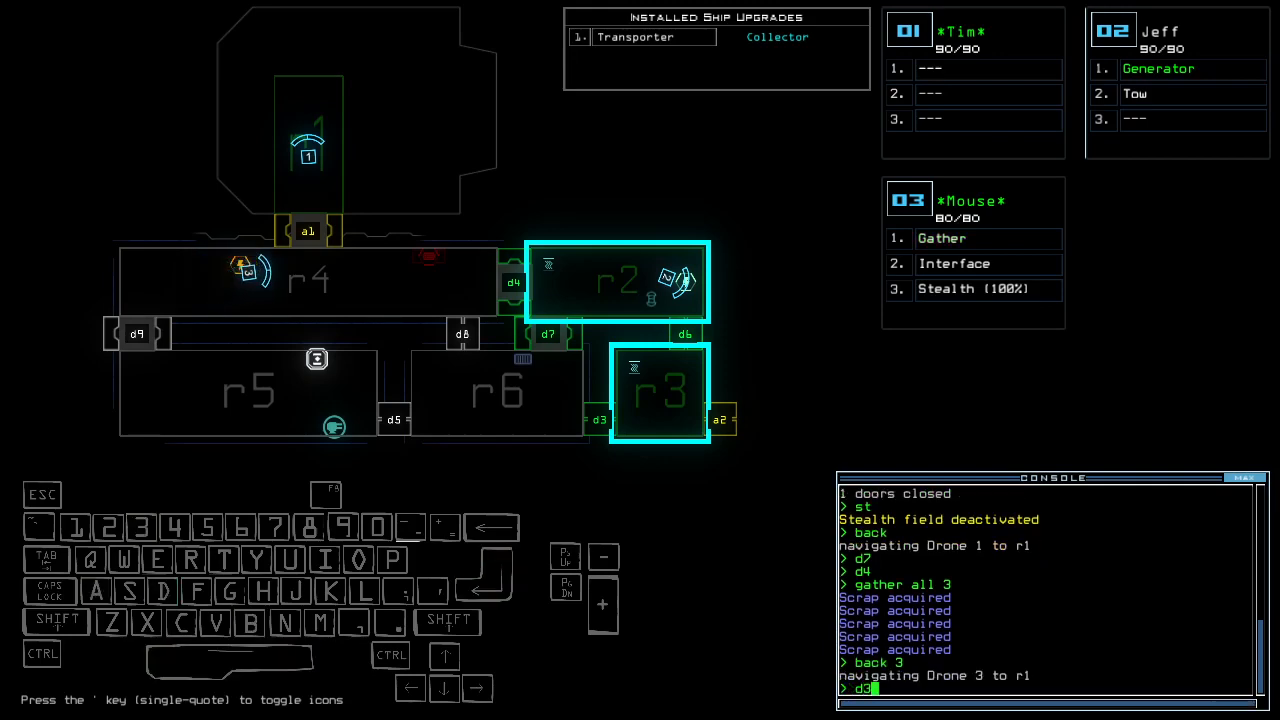
{"action": "type", "text": ";a2"}
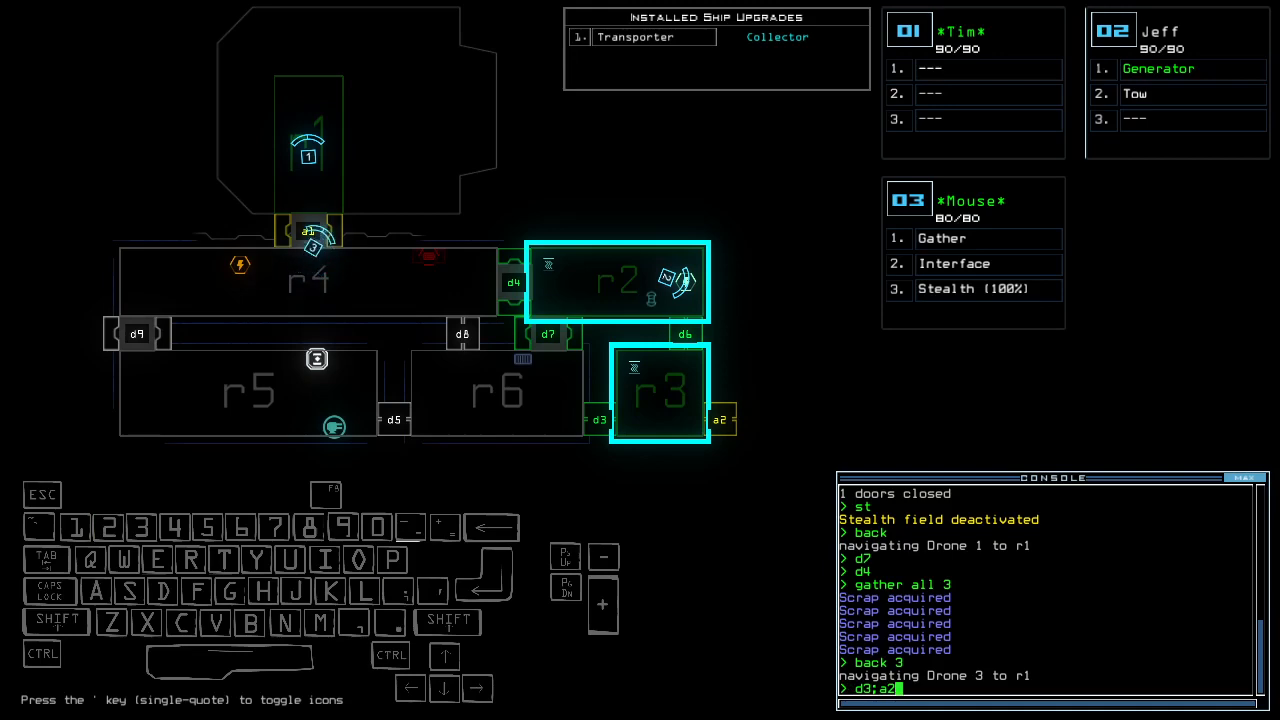
{"action": "type", "text": ";t4;ra"}
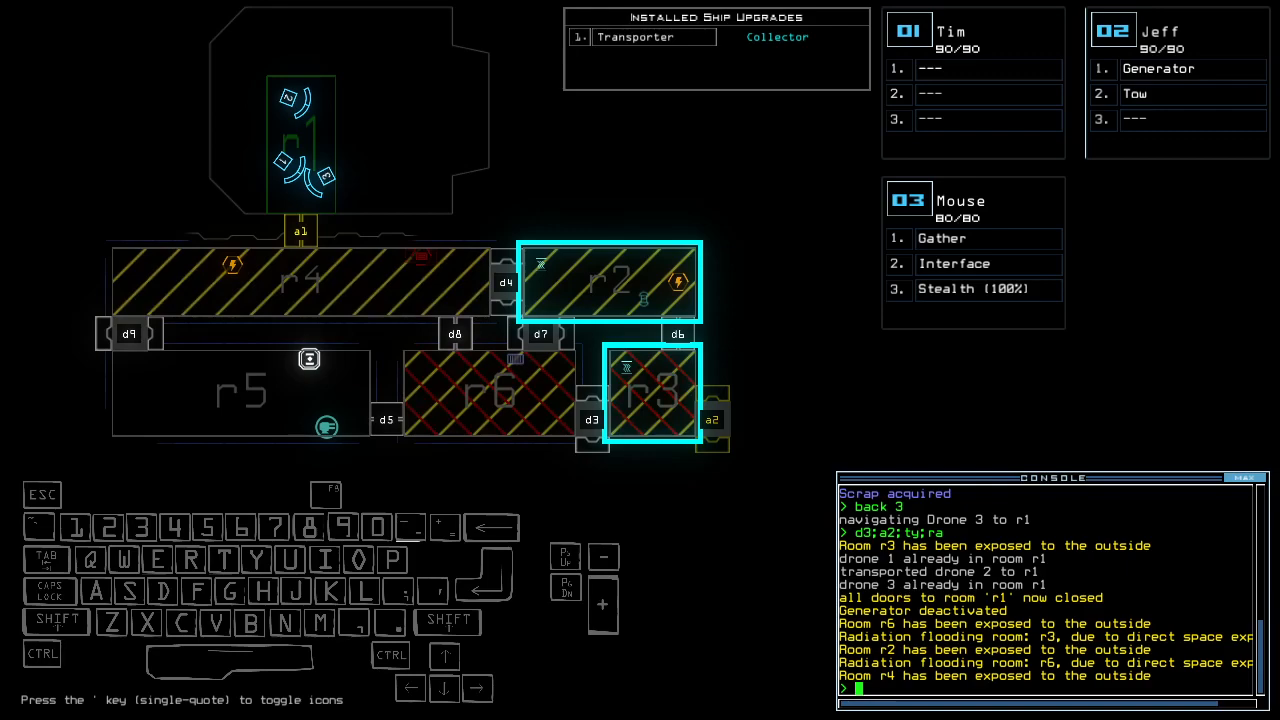
{"action": "type", "text": "ou"}
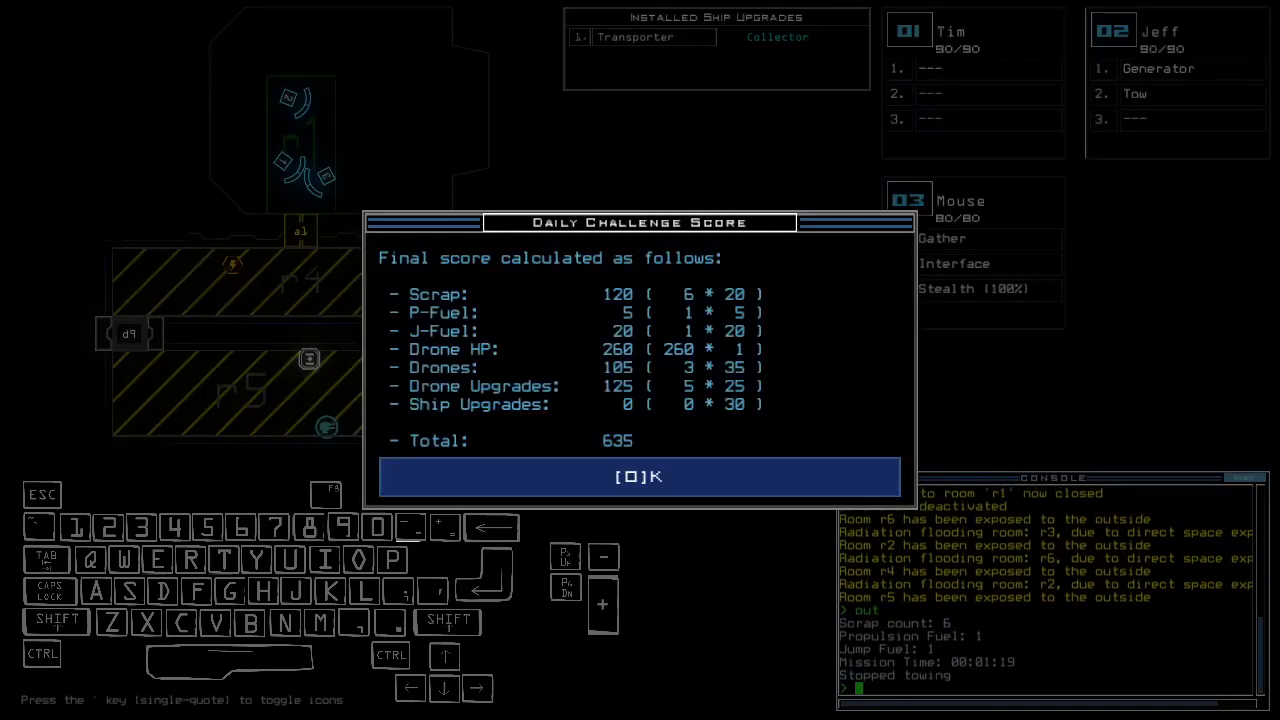
{"action": "left_click", "coordinate": [639, 476]}
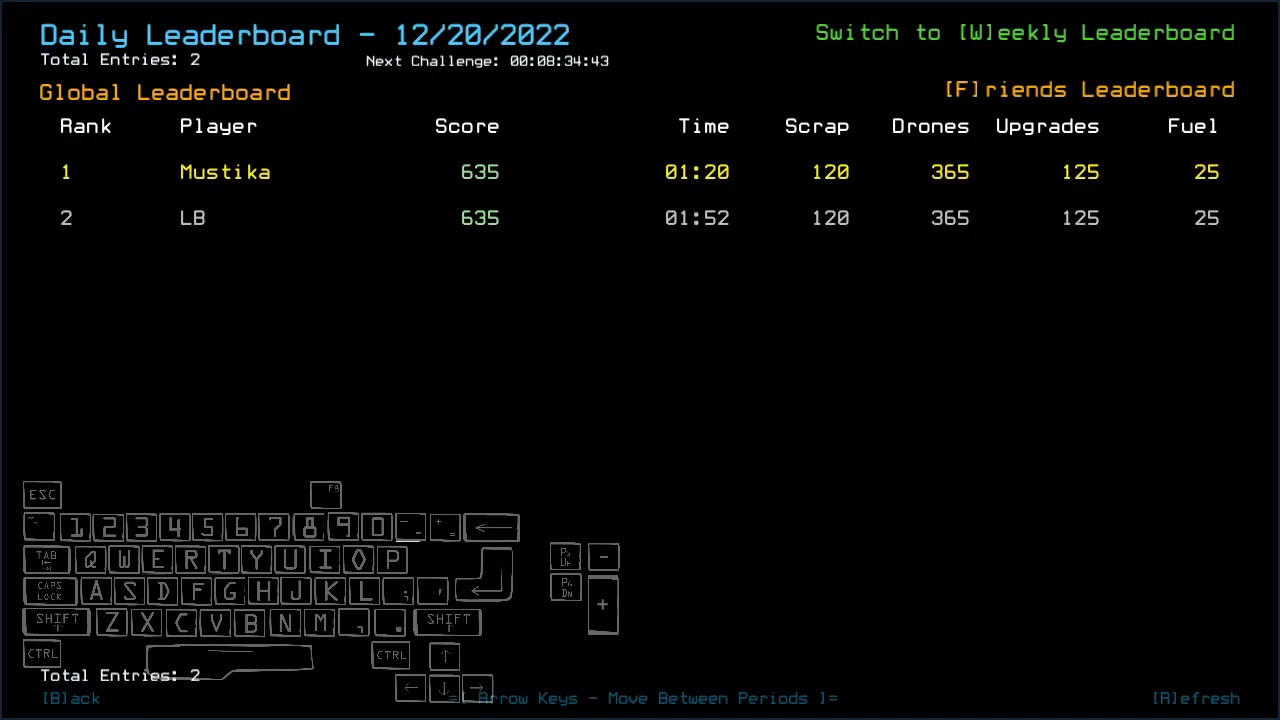